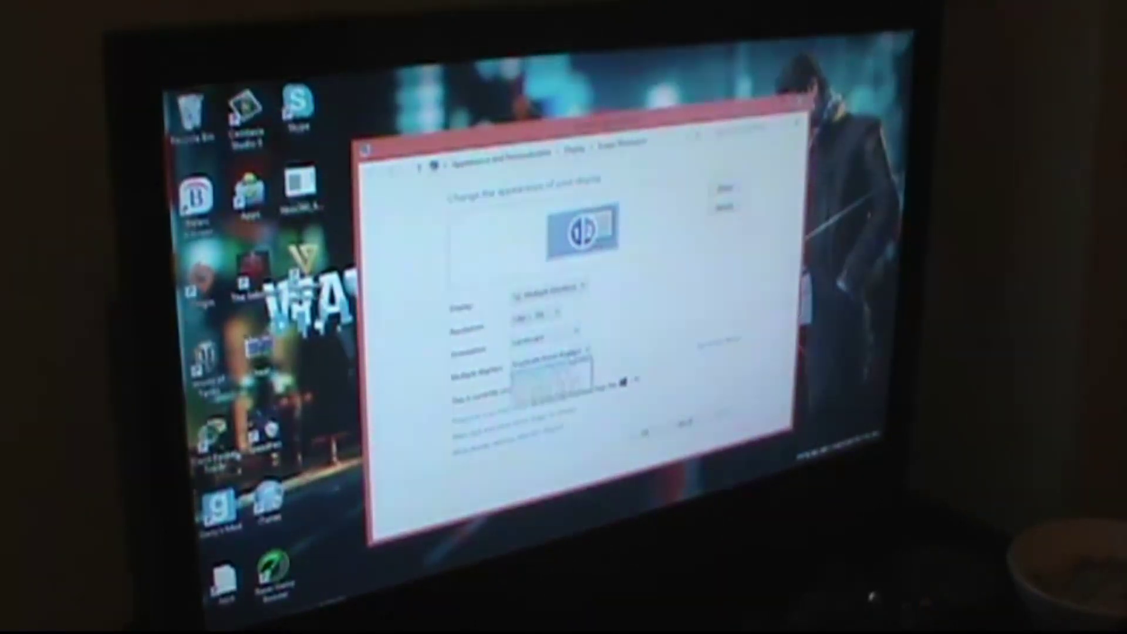
Choose 'Duplicate these displays' in the Multiple displays dropdown
left_click(550, 366)
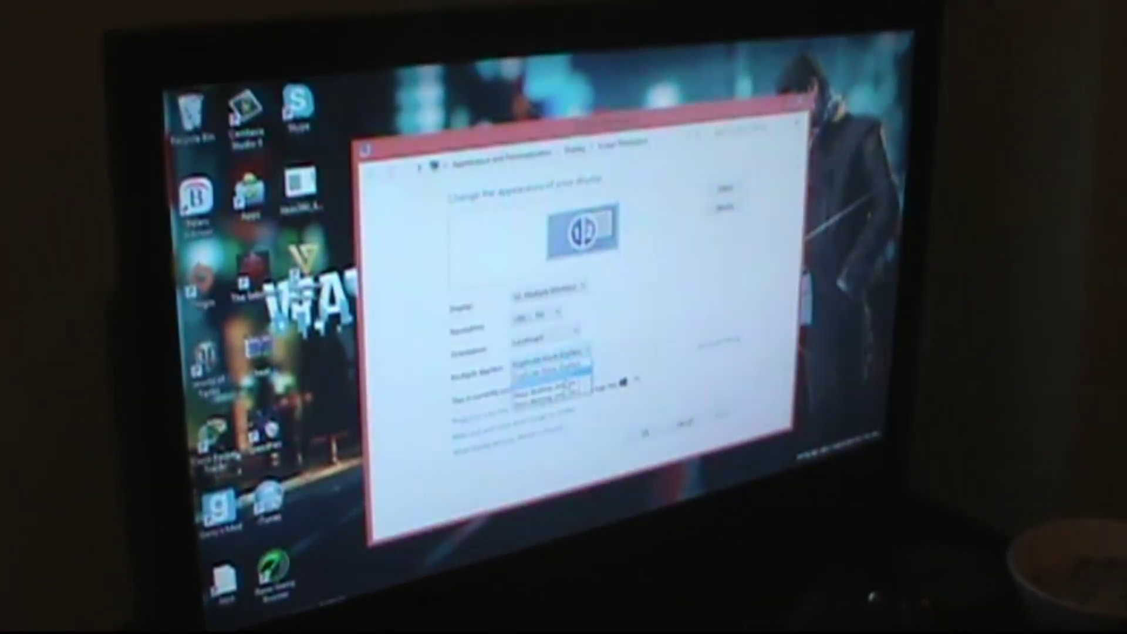
left_click(546, 367)
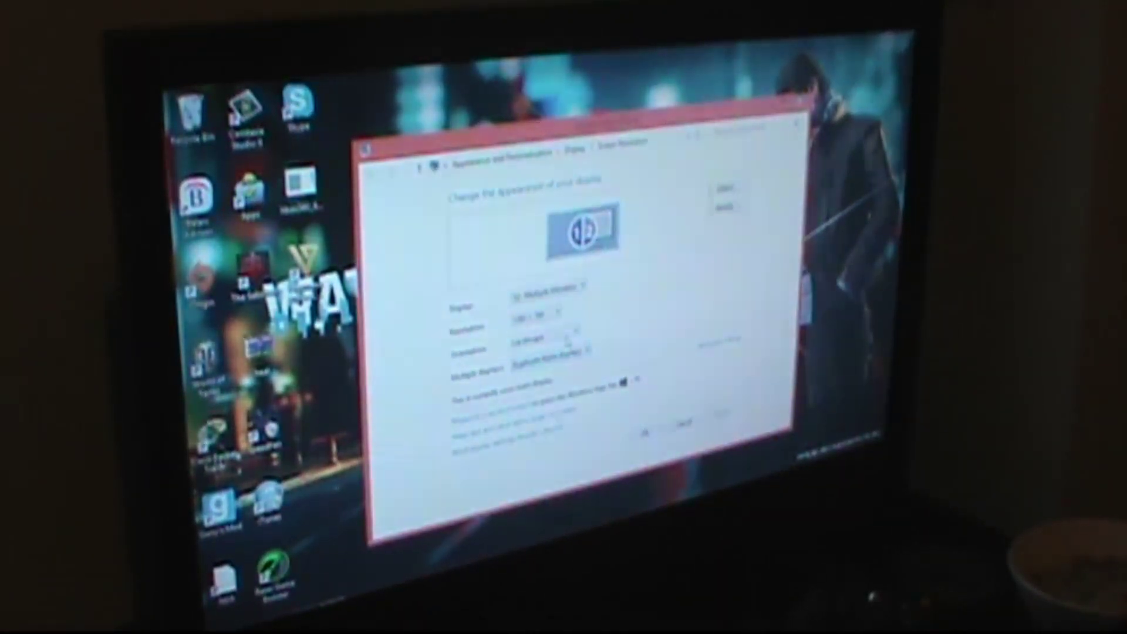